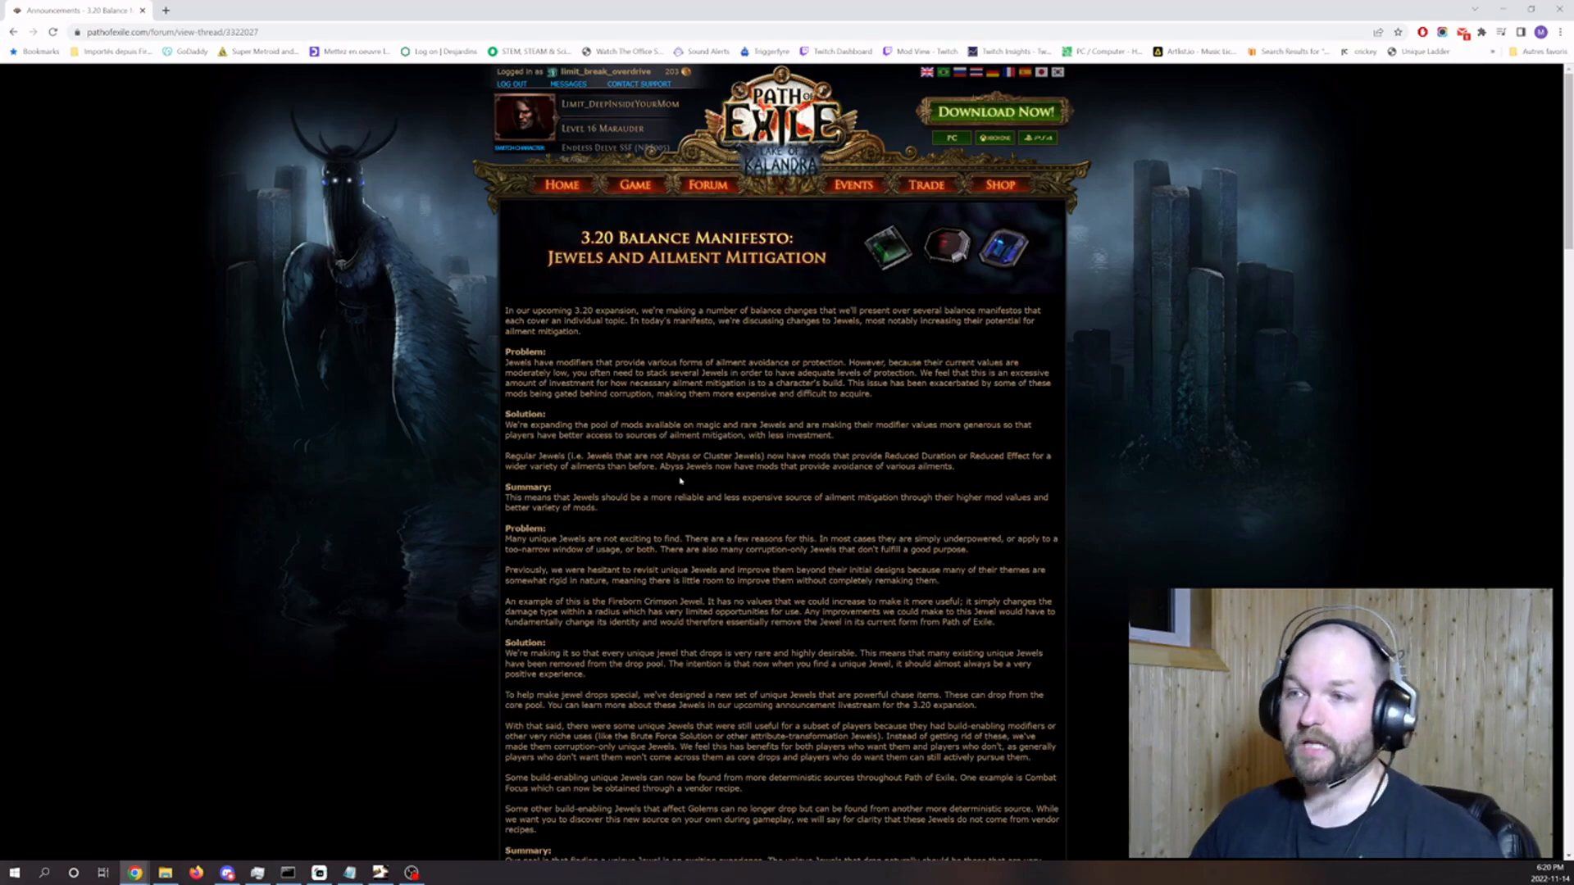
pyautogui.scroll(-3)
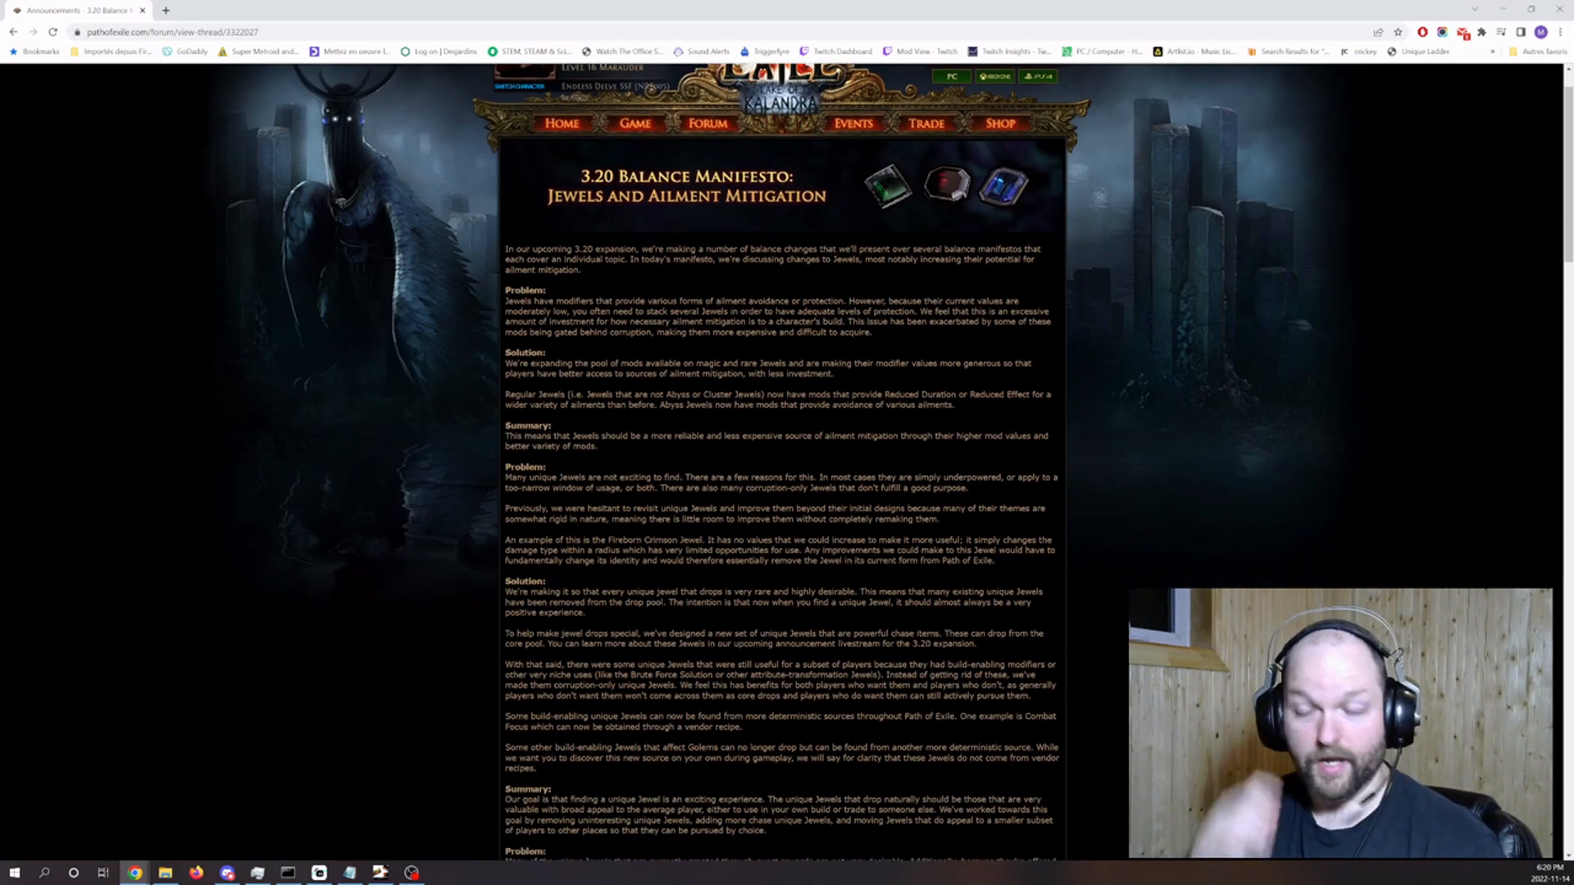